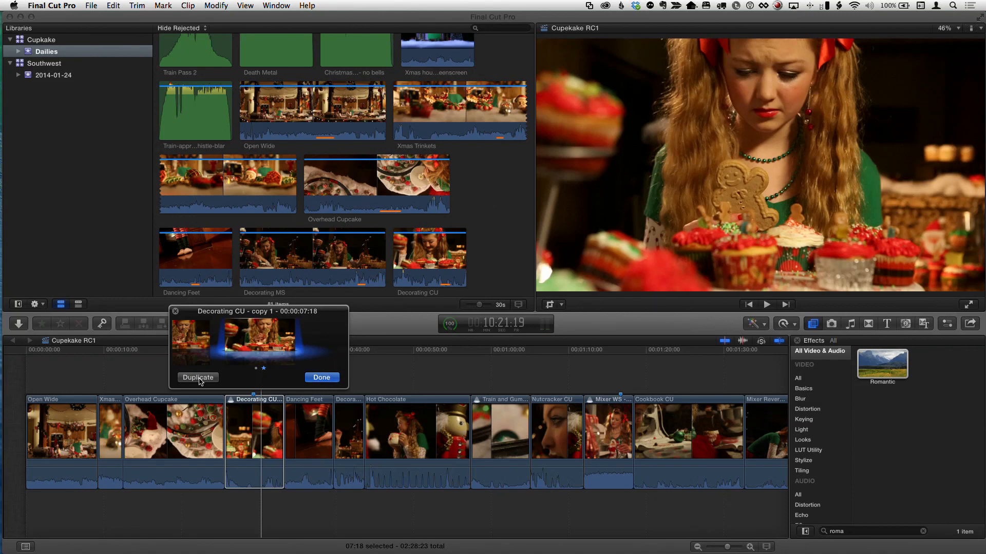
{"action": "mouse_move", "coordinate": [256, 375]}
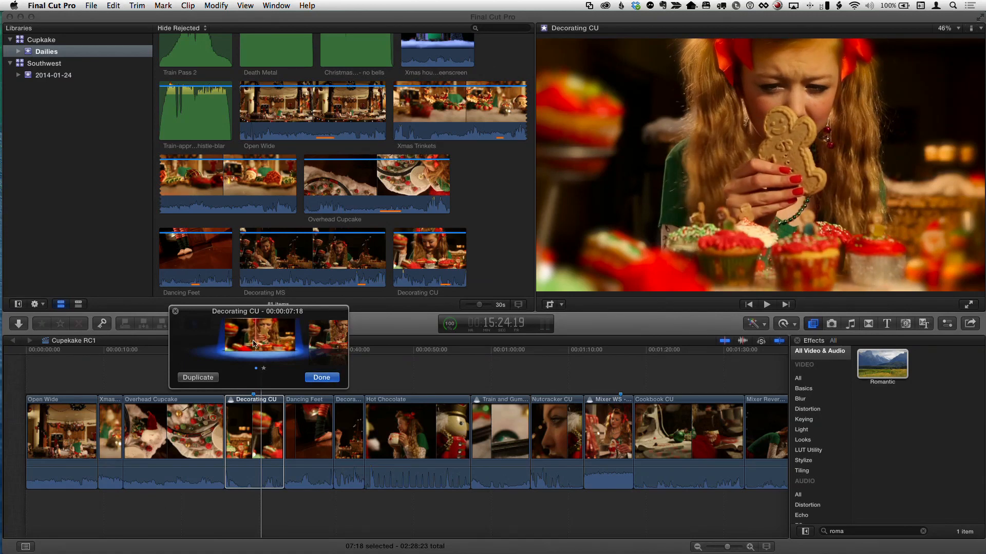
Duplicate the Decorating CU audition to a second copy and confirm with Done.
{"action": "left_click", "coordinate": [197, 377]}
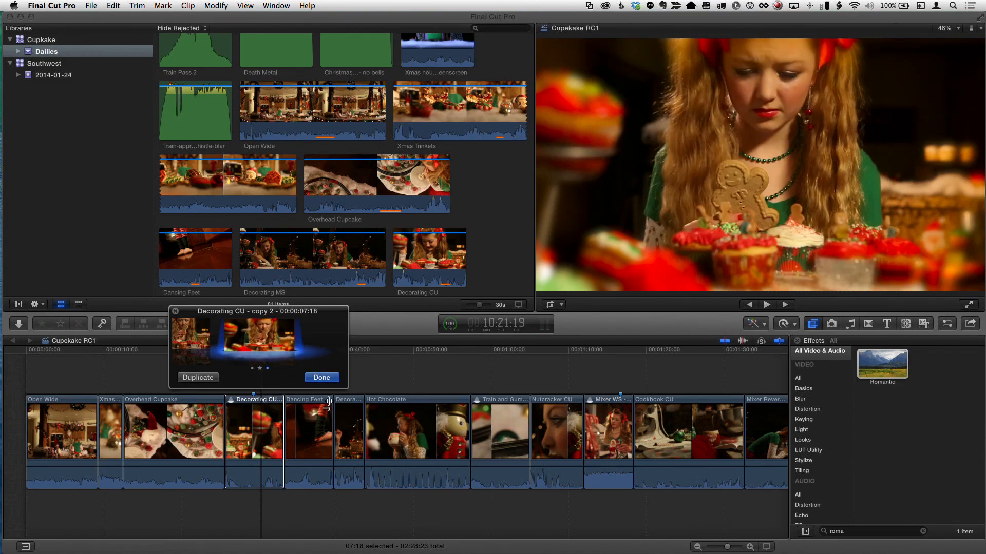
{"action": "left_click", "coordinate": [321, 377]}
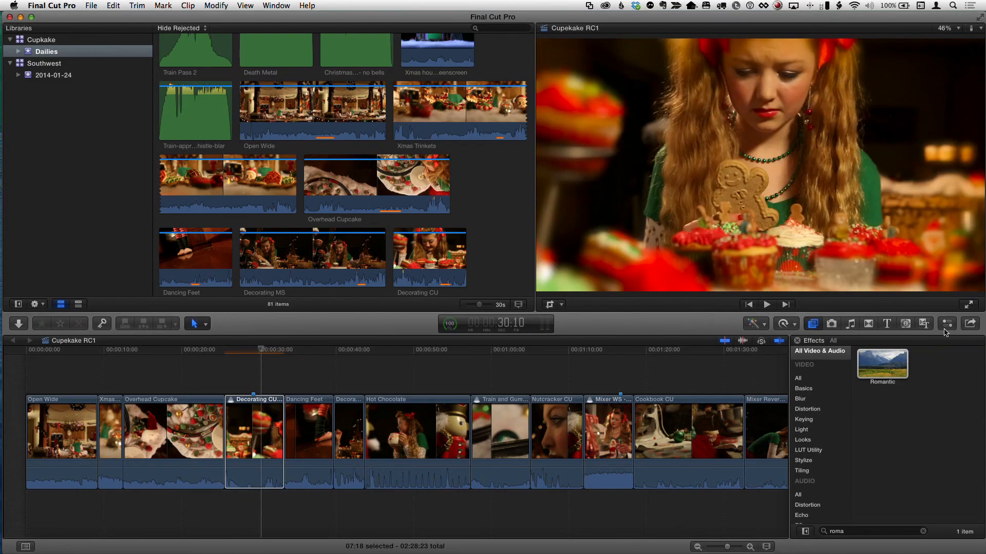